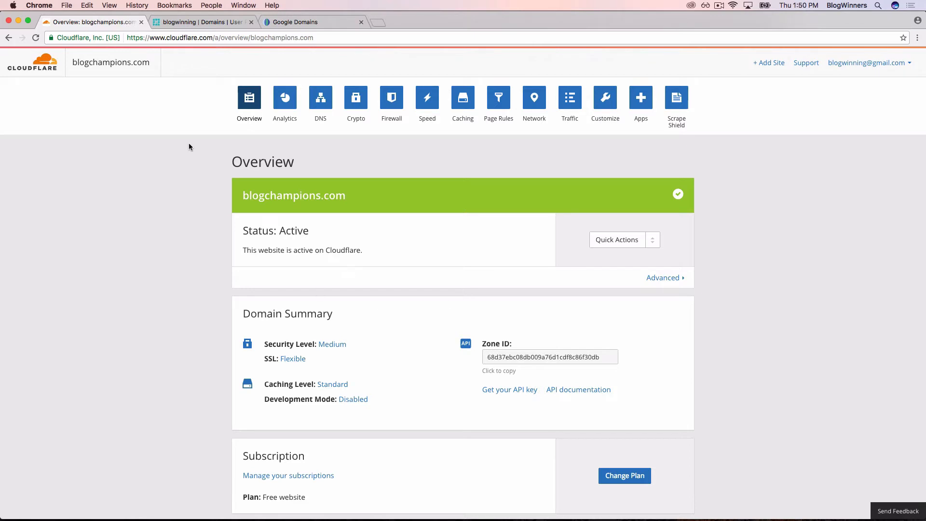
Switch to the WP Engine Domains tab for the blogwinning install.
click(203, 22)
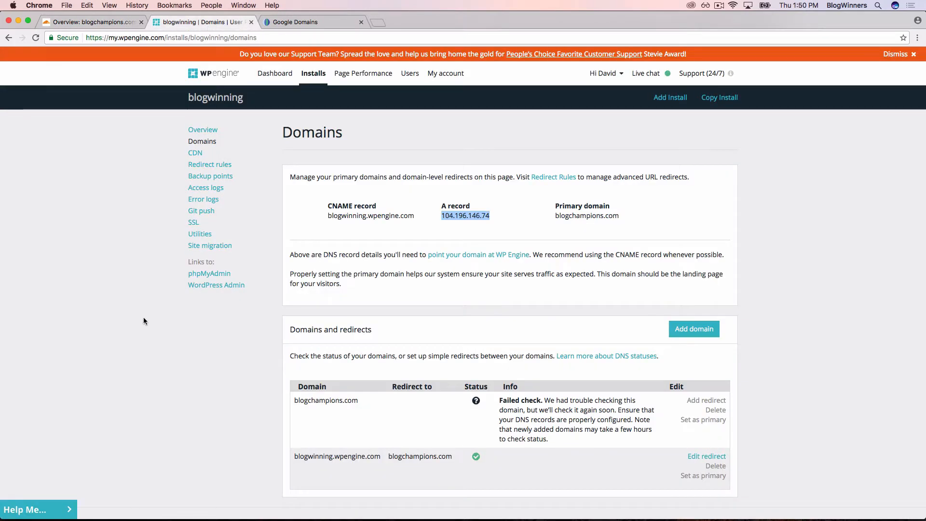
mouse_move(226, 339)
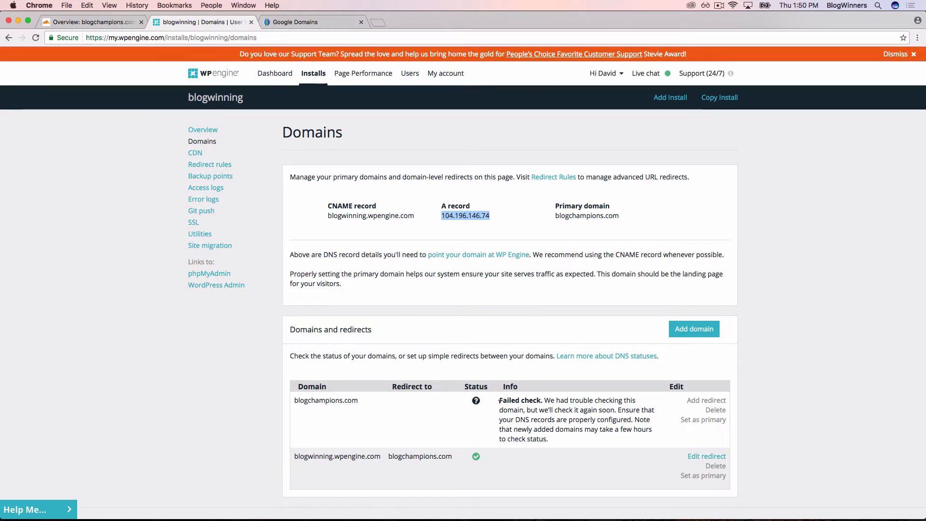
mouse_move(253, 391)
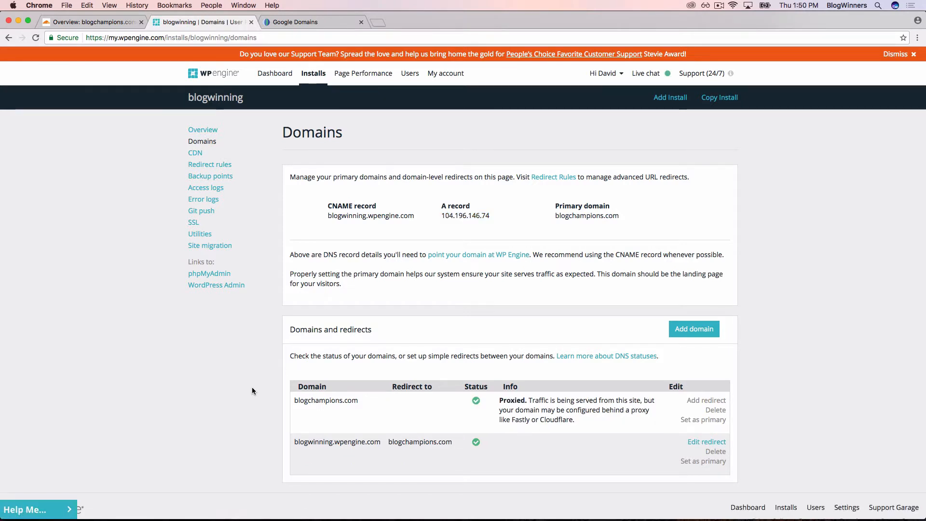
mouse_move(564, 445)
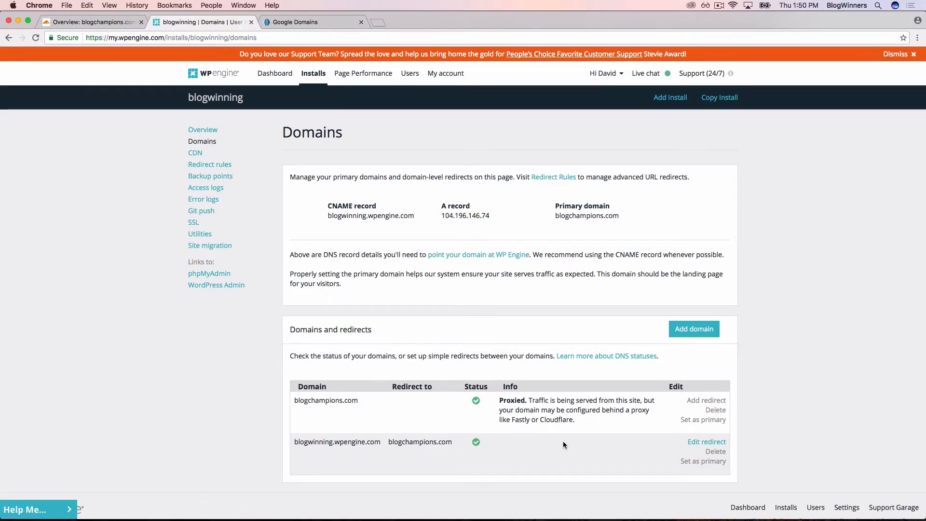
mouse_move(527, 397)
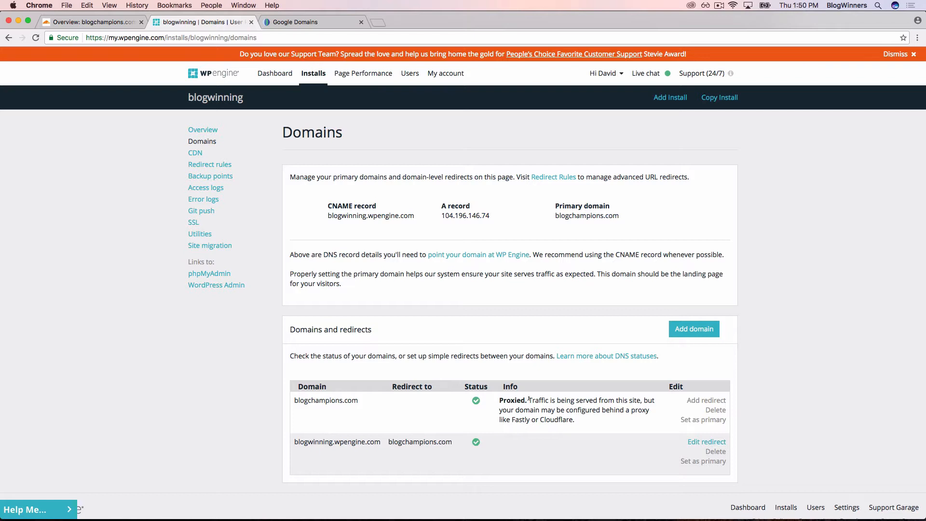
Load blogchampions.com in a new tab, then go to gmail.com.
click(380, 22)
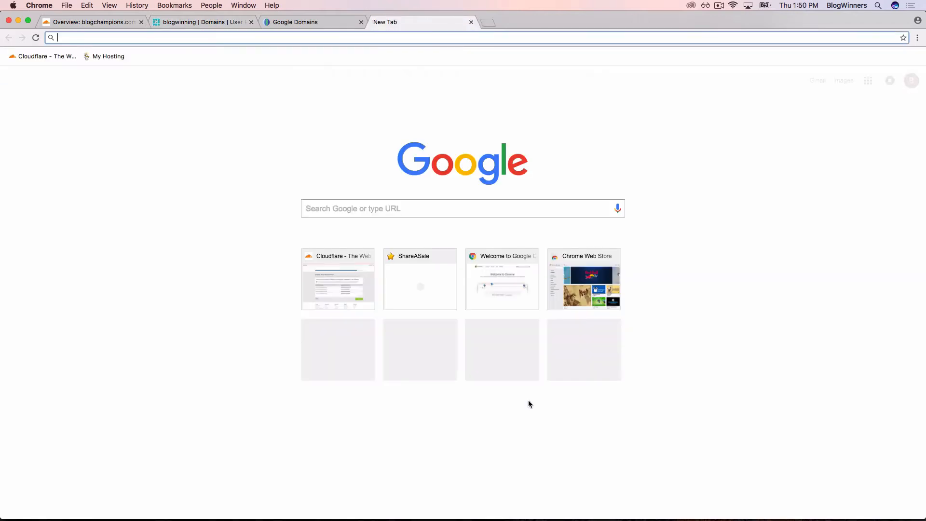
text(blogchampions.com)
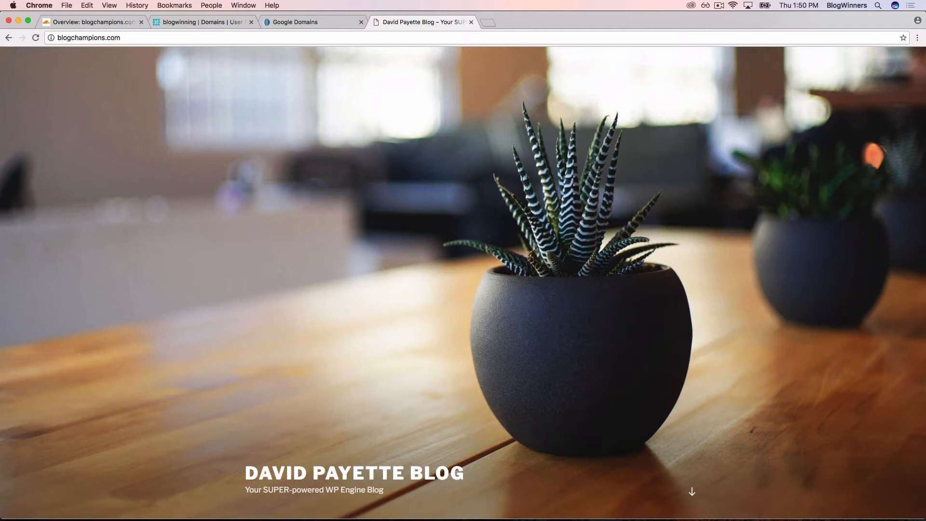
mouse_move(430, 188)
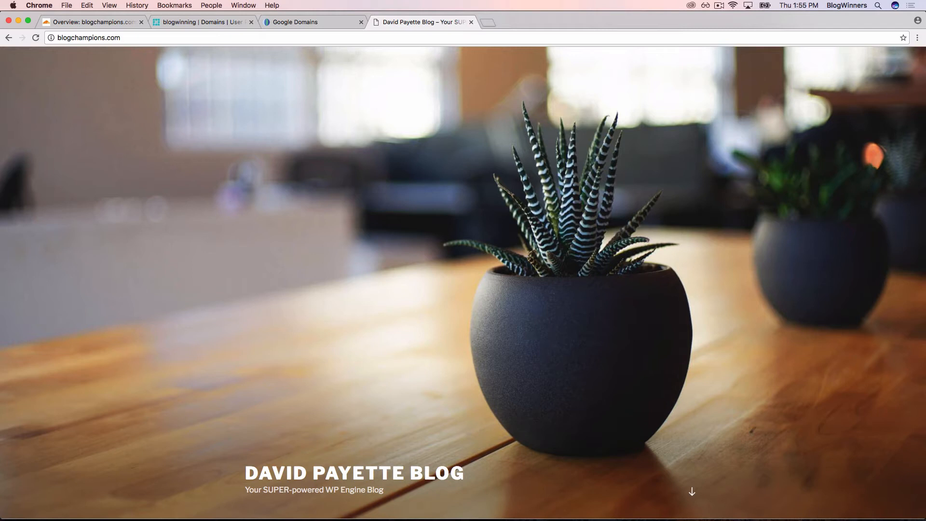
text(gmail.com)
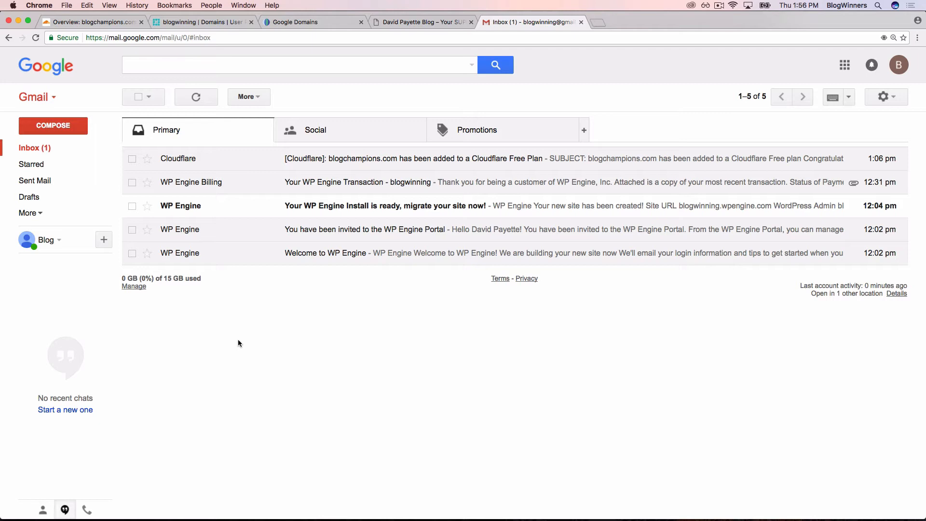
mouse_move(366, 214)
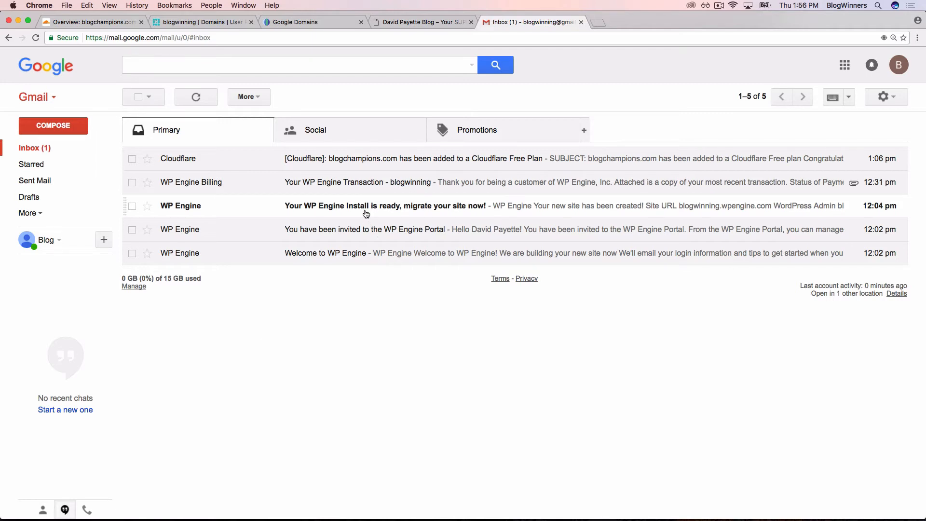
Open the 'Your WP Engine Install is ready' email and scroll to the login details.
click(385, 205)
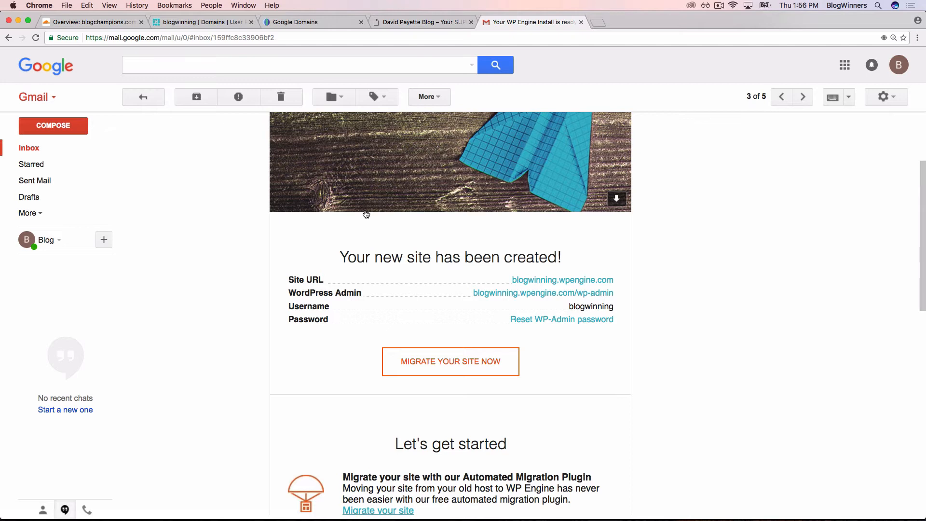
scroll(down, 3)
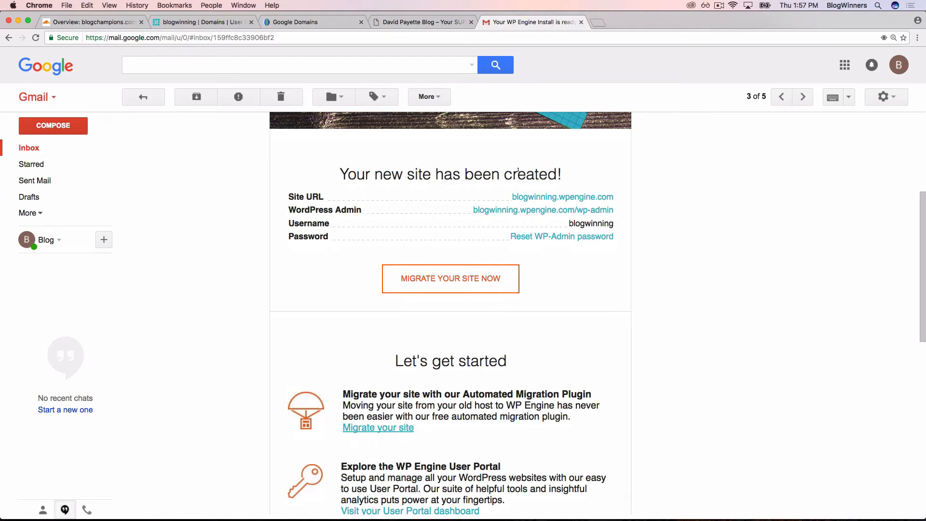
mouse_move(493, 239)
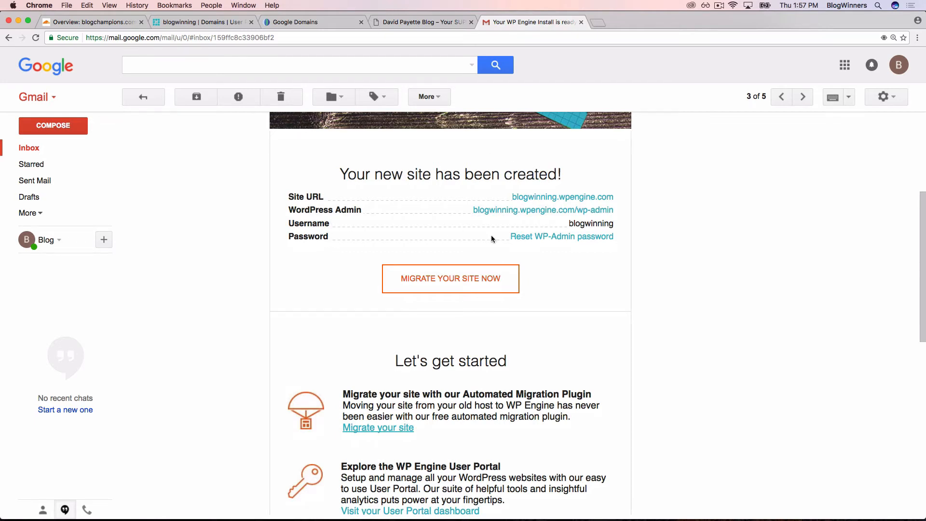
mouse_move(550, 242)
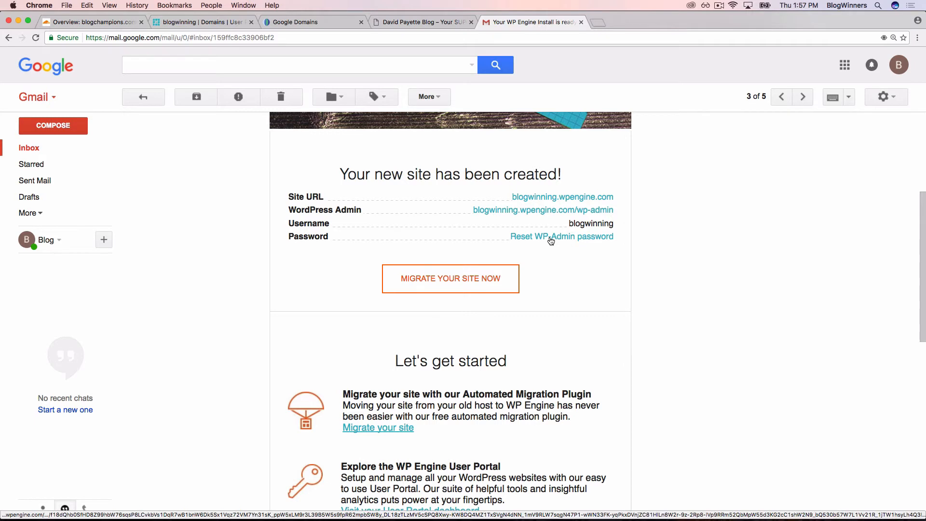
Request a WP-Admin password reset for the blogwinning Gmail address.
click(560, 237)
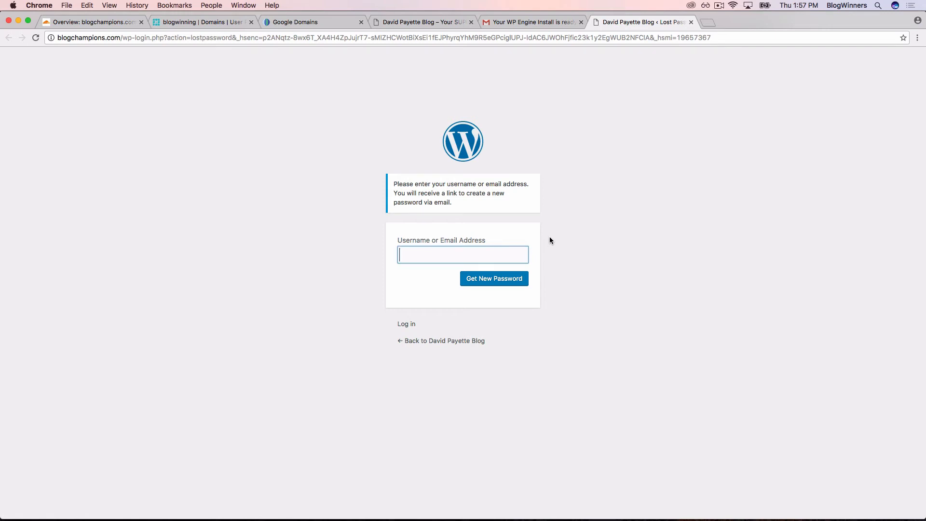
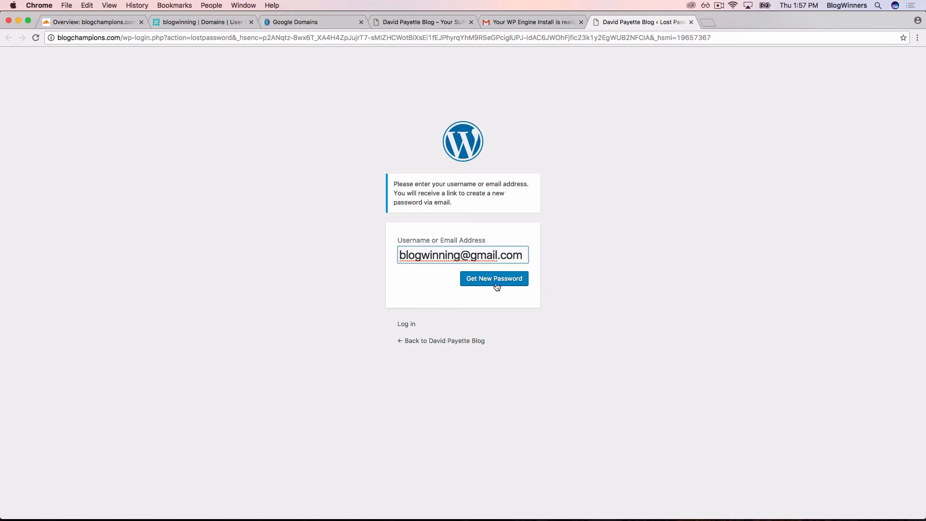
click(494, 278)
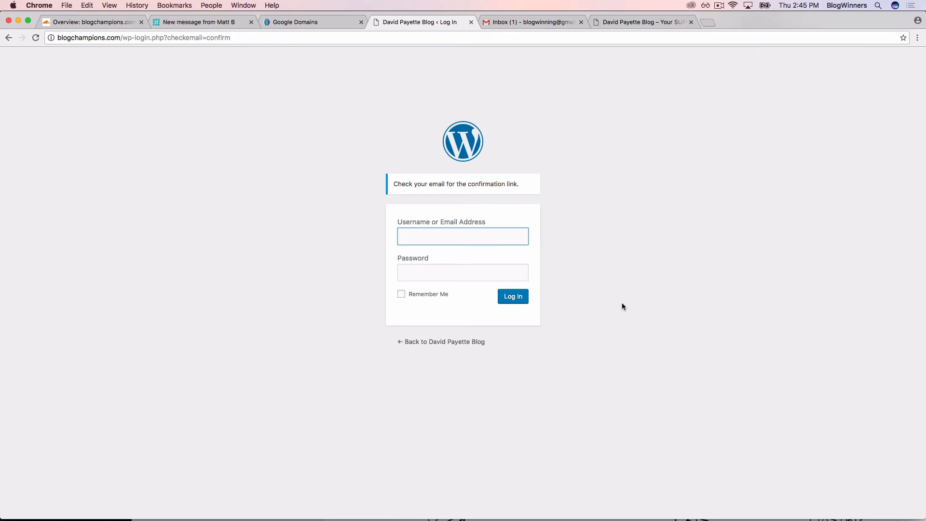
Return to the Gmail tab showing the new WordPress Password Reset email.
click(530, 21)
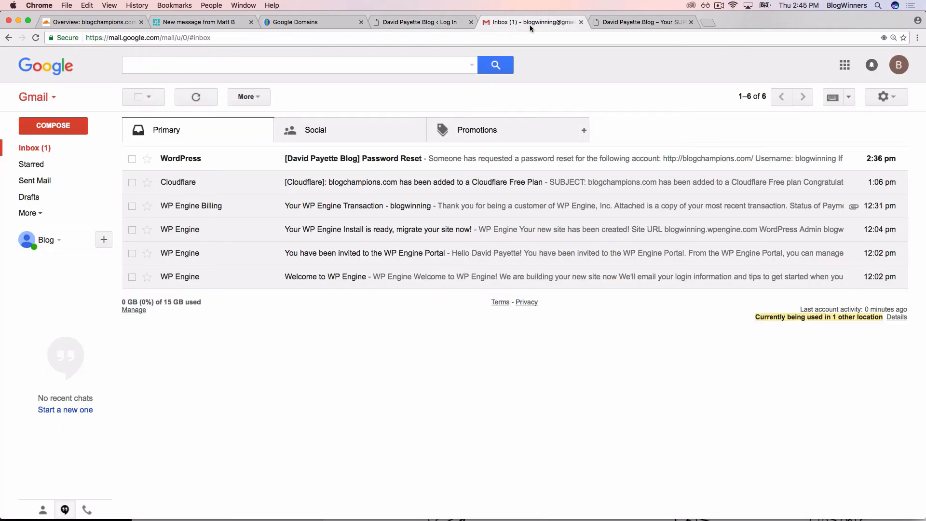
mouse_move(459, 271)
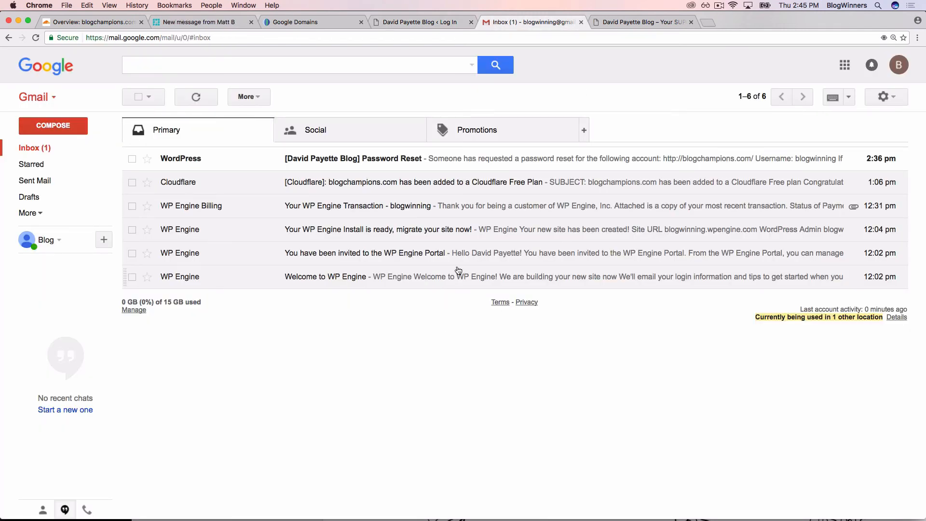
mouse_move(442, 163)
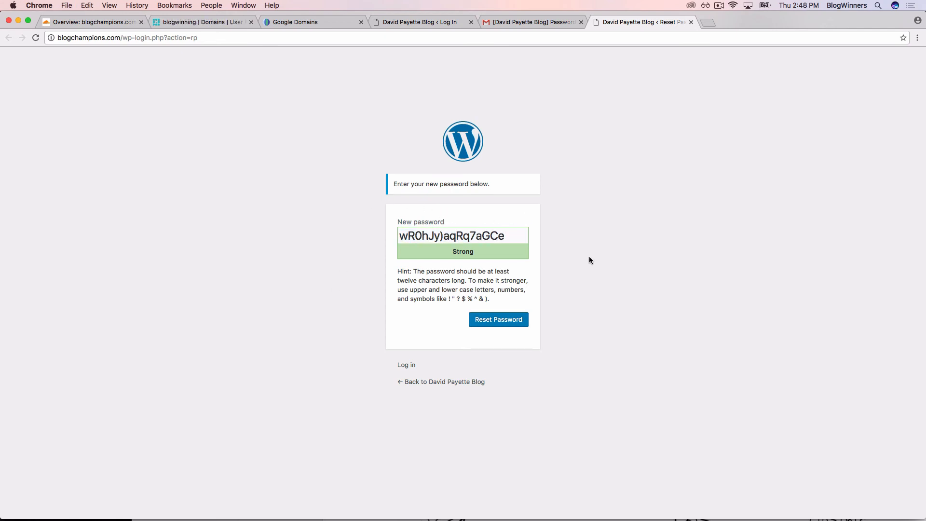
Save the new strong password and follow the Log in link.
click(498, 319)
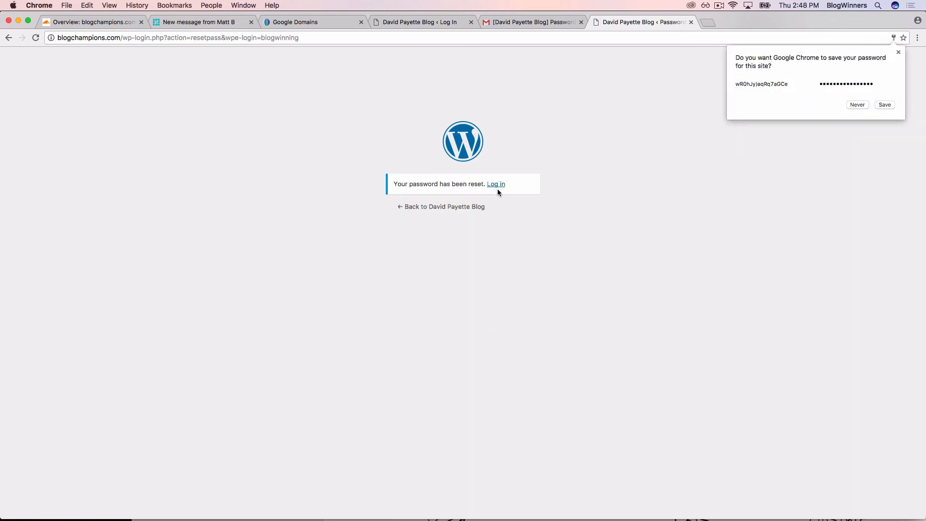
click(495, 183)
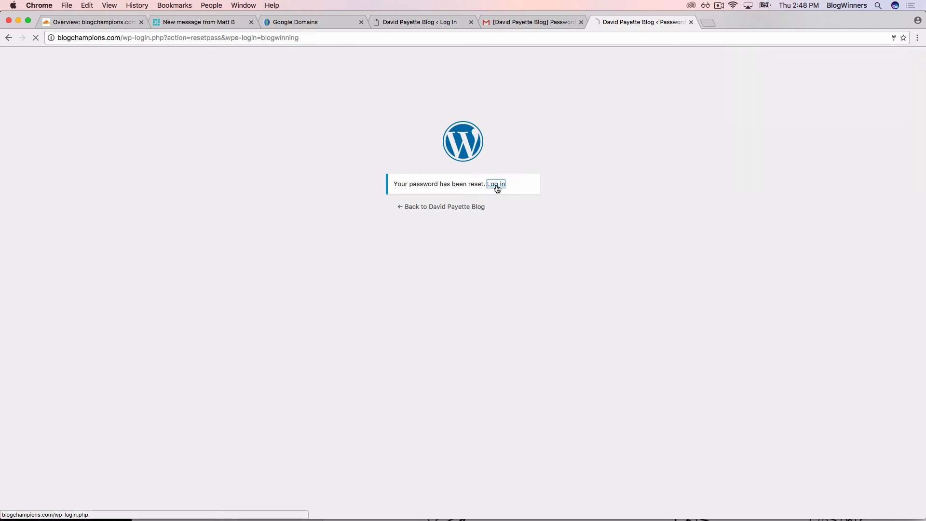
click(495, 184)
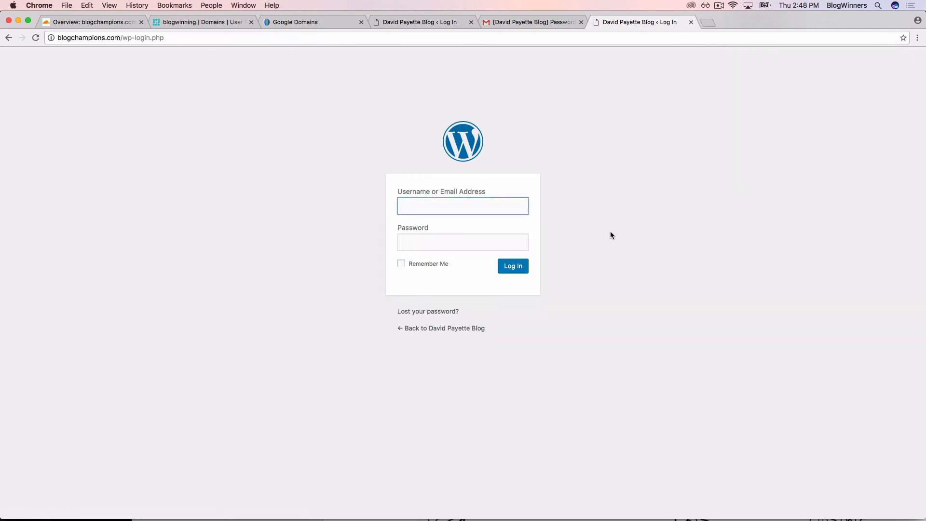
Log in as blogwinning with the new password and save it in Chrome.
text(b)
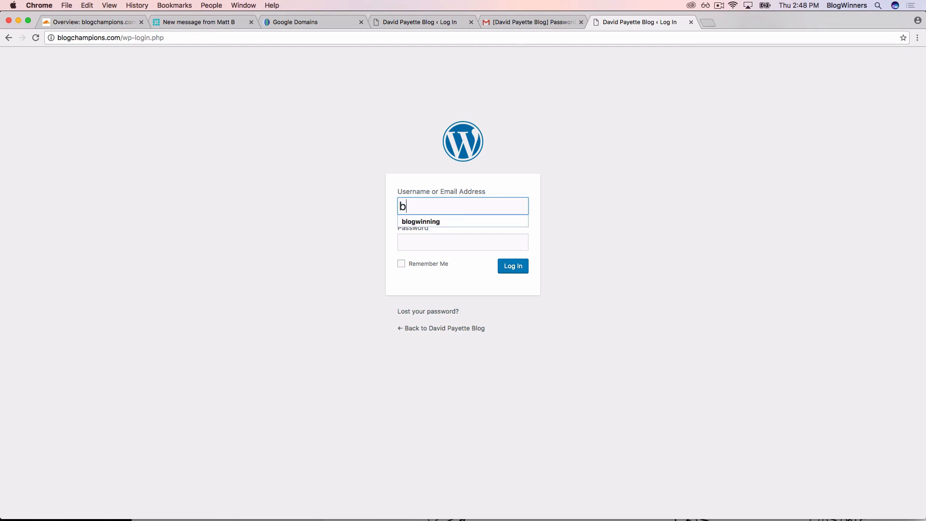
click(420, 221)
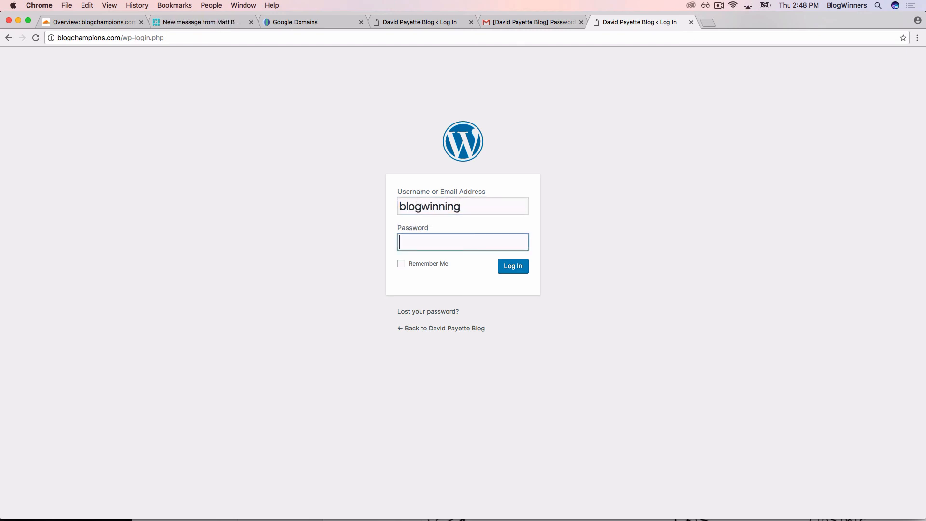
text(password)
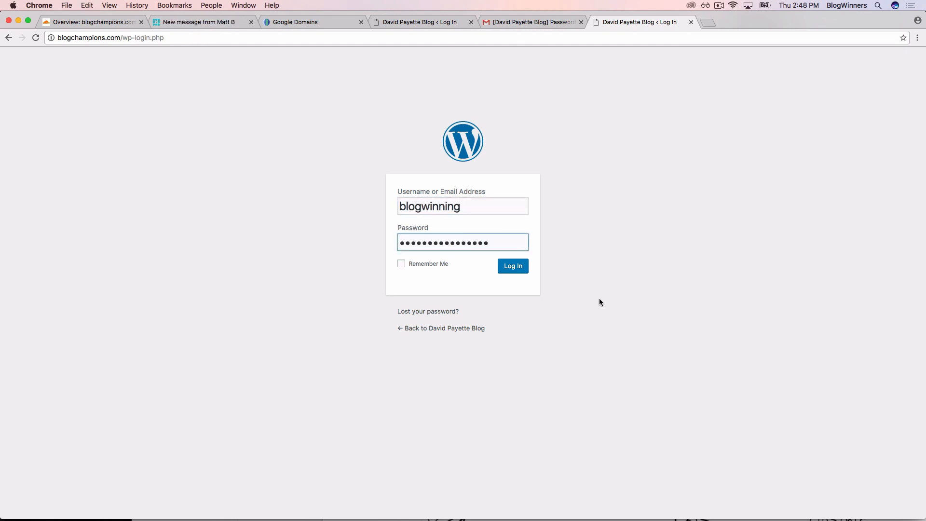
click(513, 266)
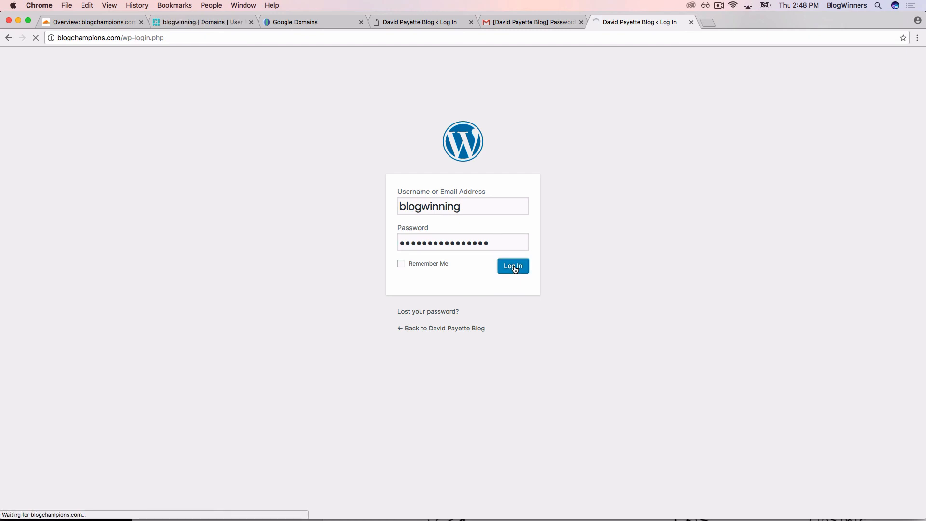
click(512, 266)
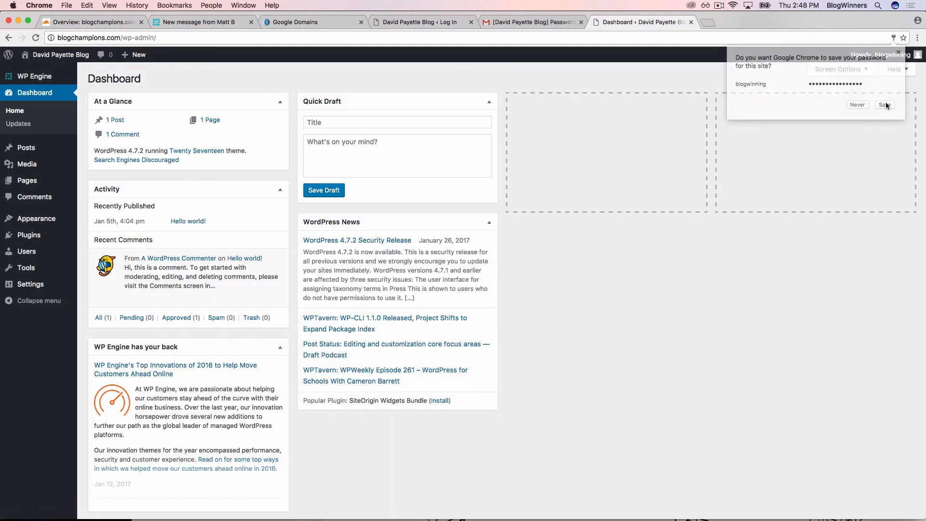
click(886, 105)
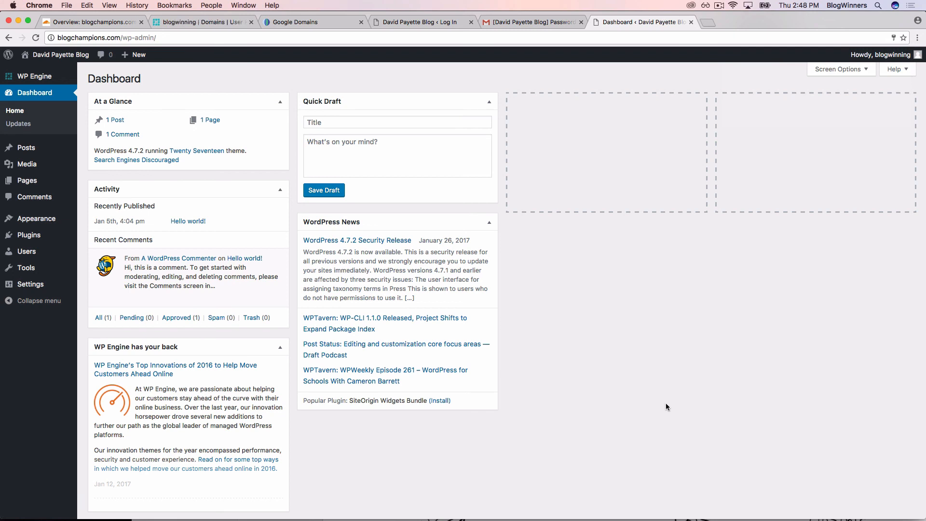